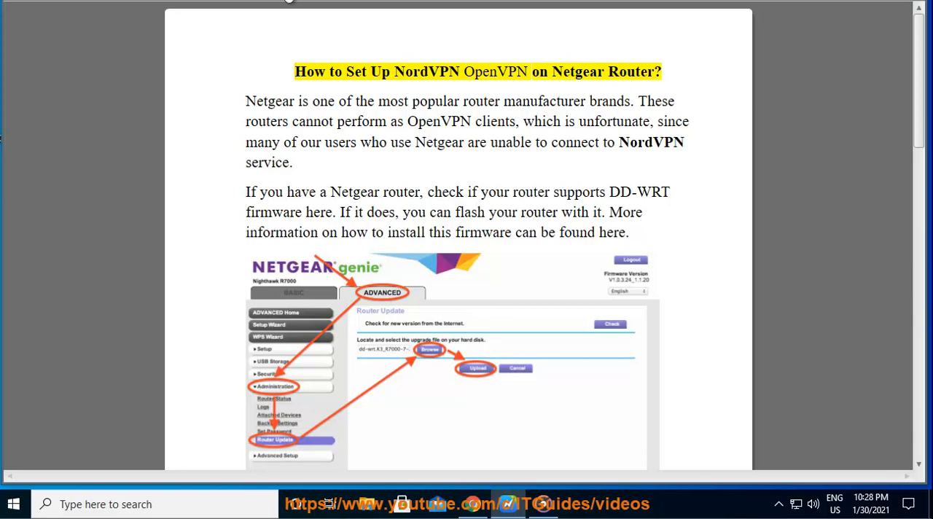
Start Read Aloud on the Netgear NordVPN guide, voicing its title and opening paragraphs.
double_click(495, 71)
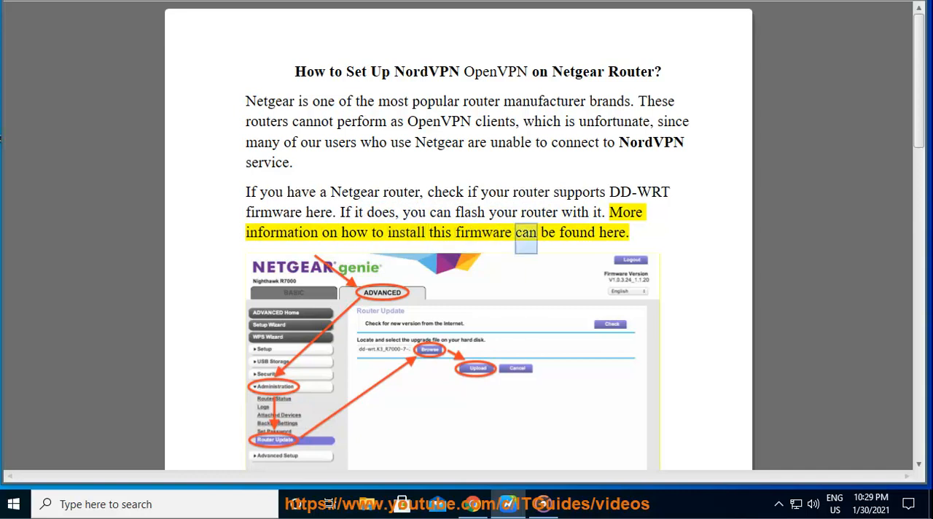
Scroll past the router screenshot as the DD-WRT and troubleshooting paragraphs are read aloud.
scroll("down", 3)
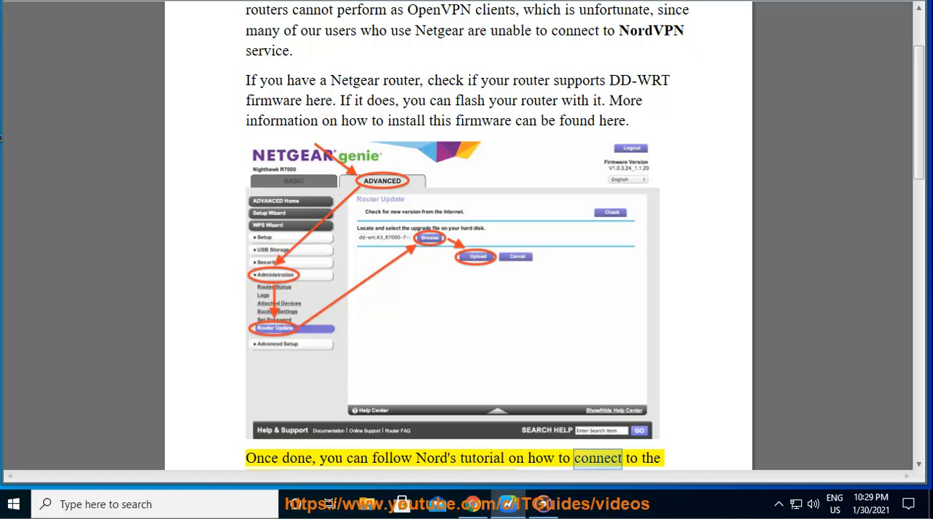
scroll("down", 3)
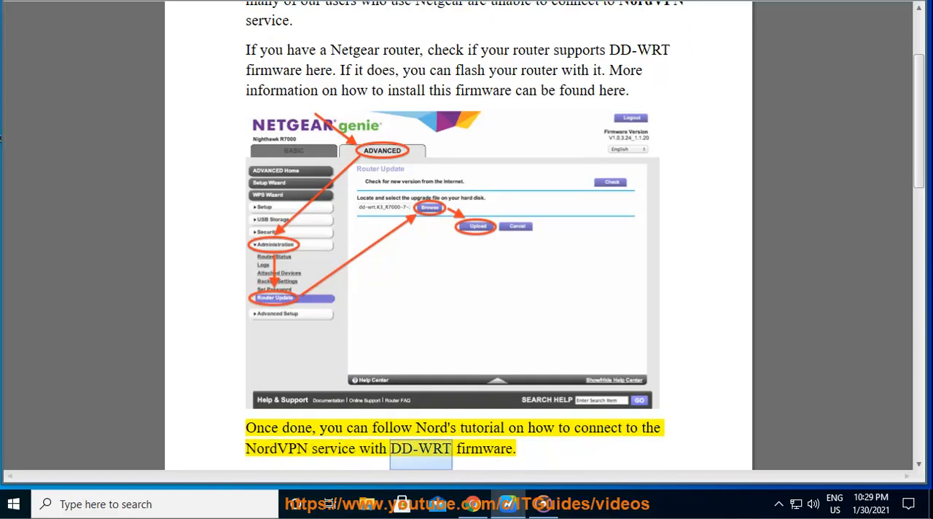
scroll("down", 3)
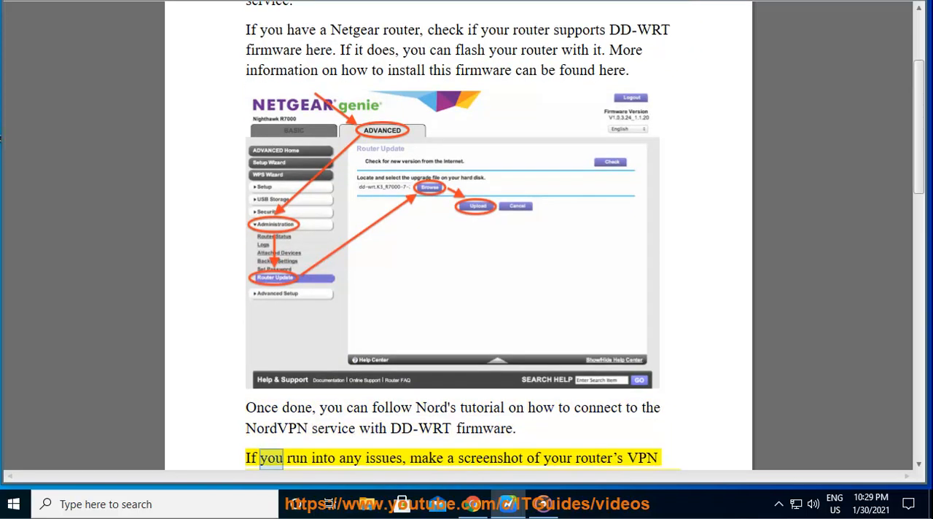
double_click(490, 458)
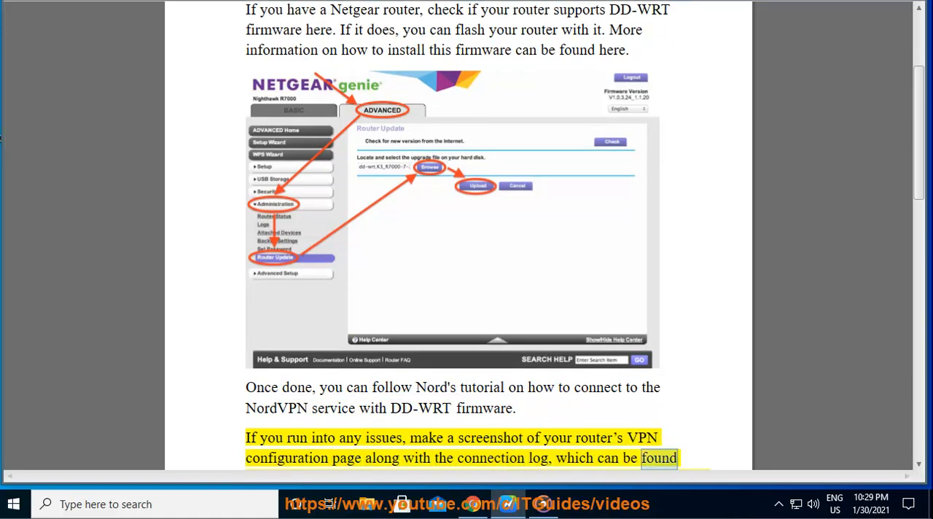
scroll("down", 3)
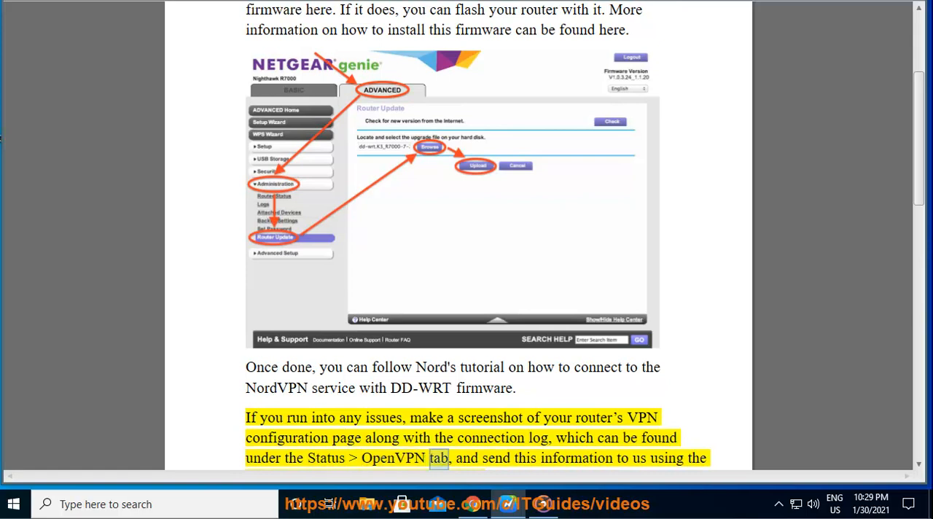
scroll("down", 3)
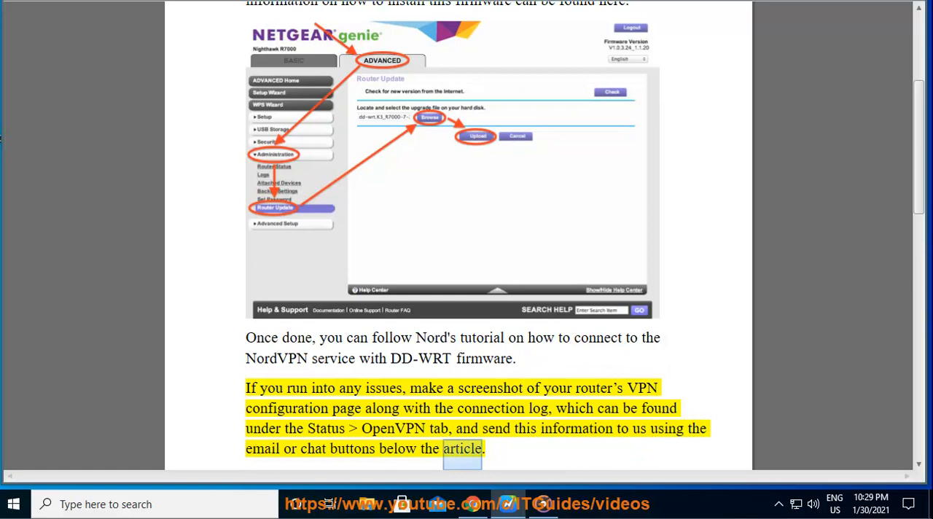
Scroll through page 2 as the FlashRouters and risk notes are read, then back up.
scroll("down", 3)
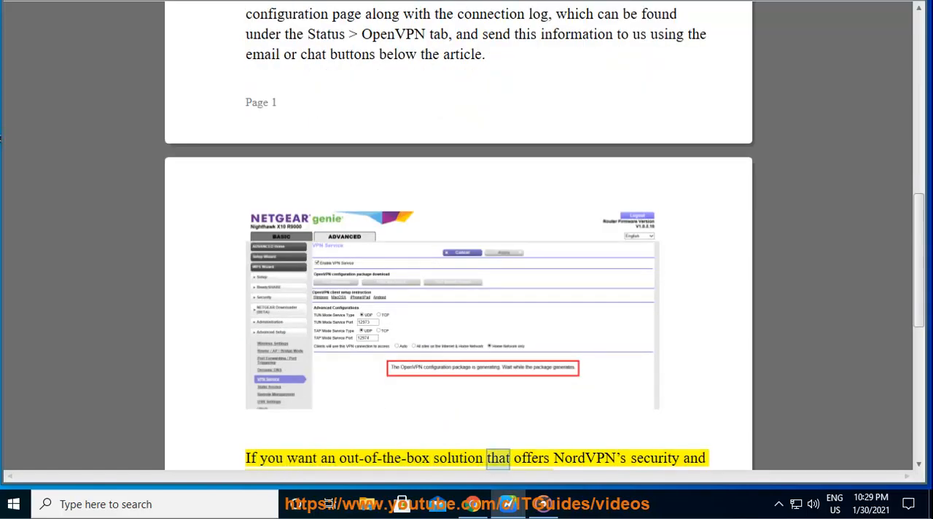
scroll("down", 3)
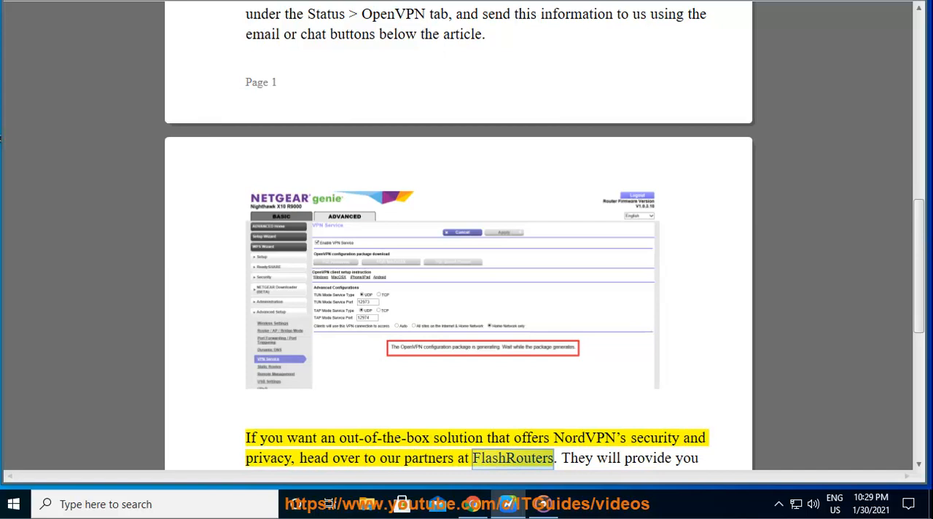
scroll("down", 3)
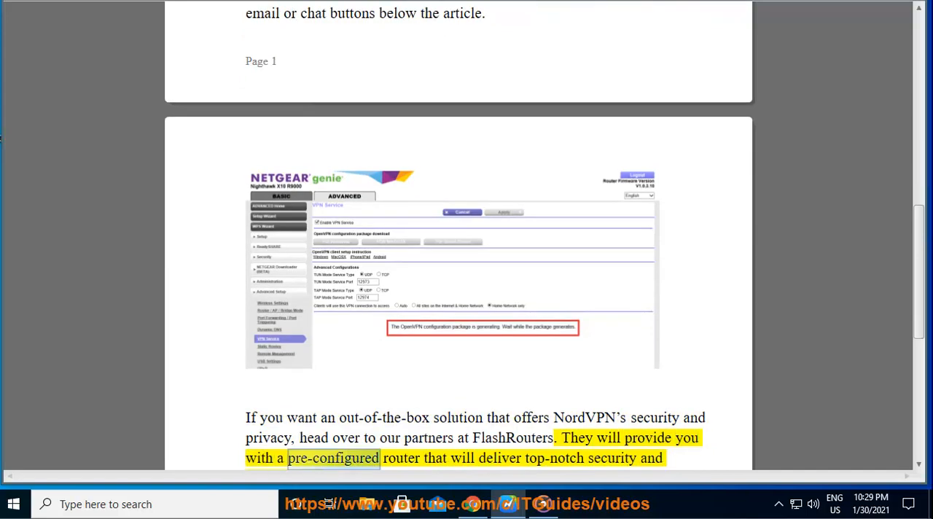
scroll("down", 3)
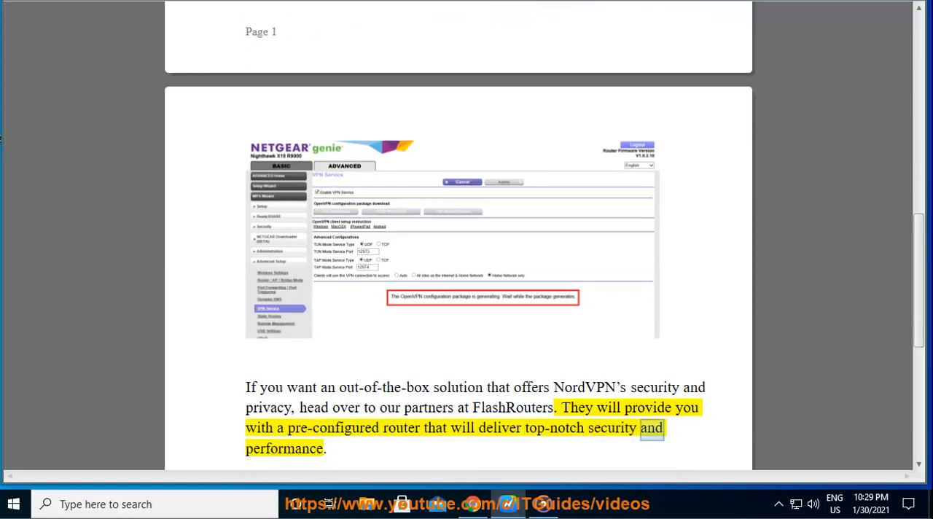
scroll("down", 3)
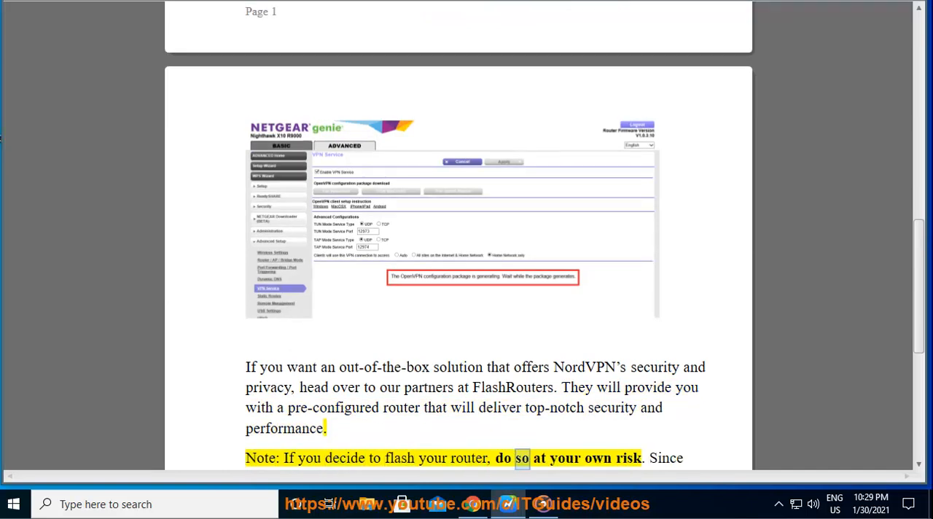
scroll("down", 3)
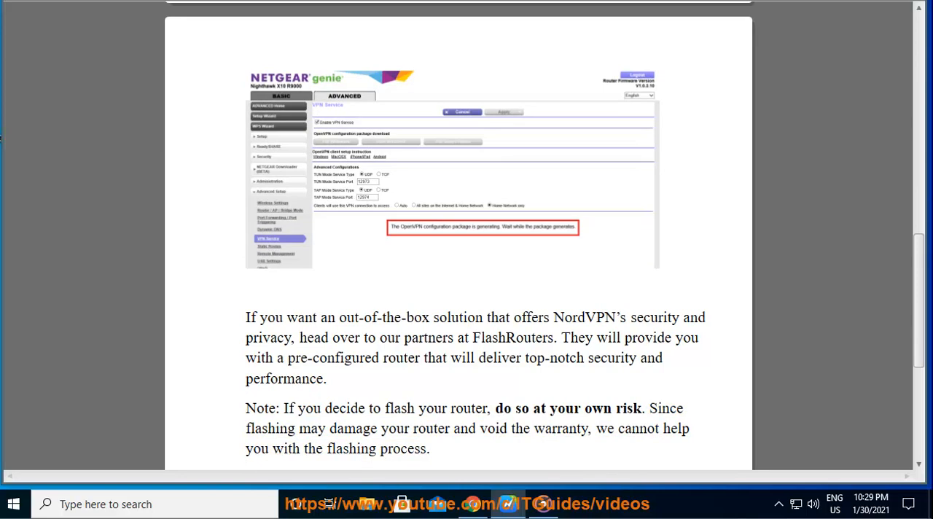
scroll("down", 3)
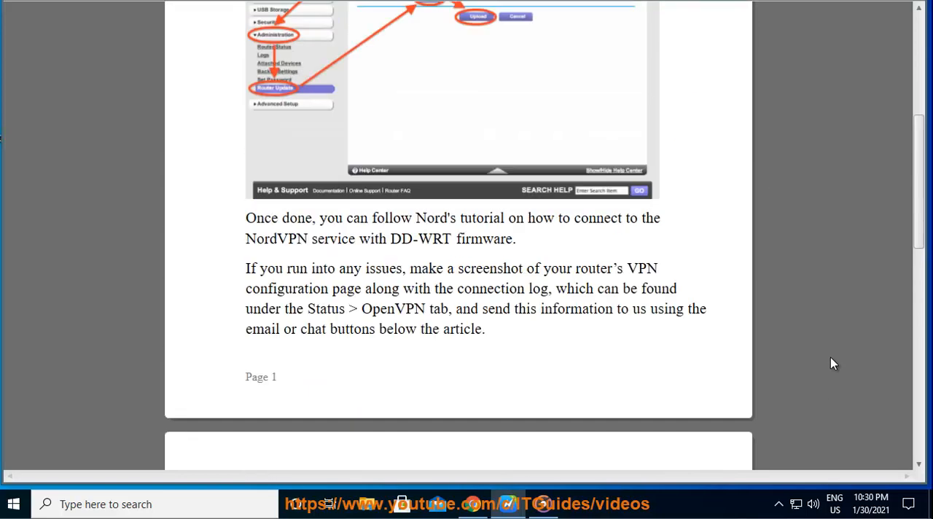
scroll("up", 3)
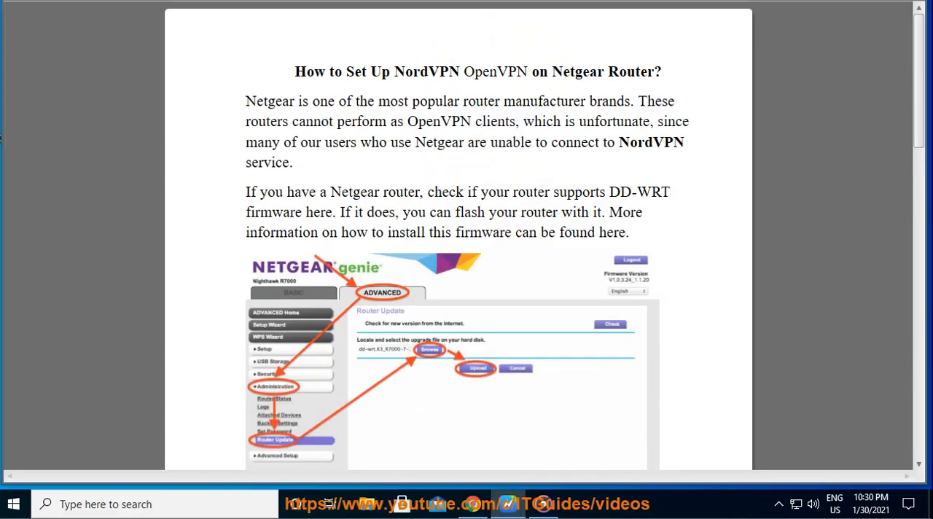